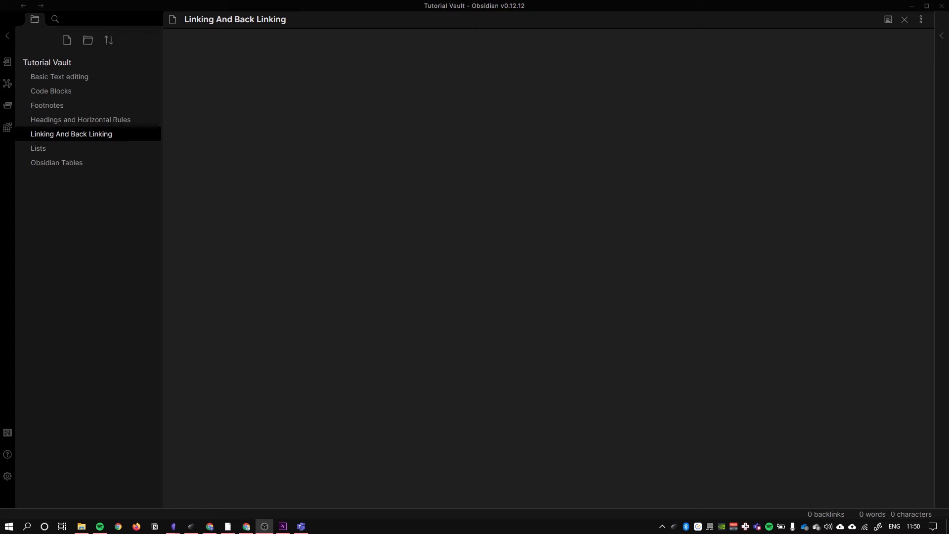
mouse_move(350, 160)
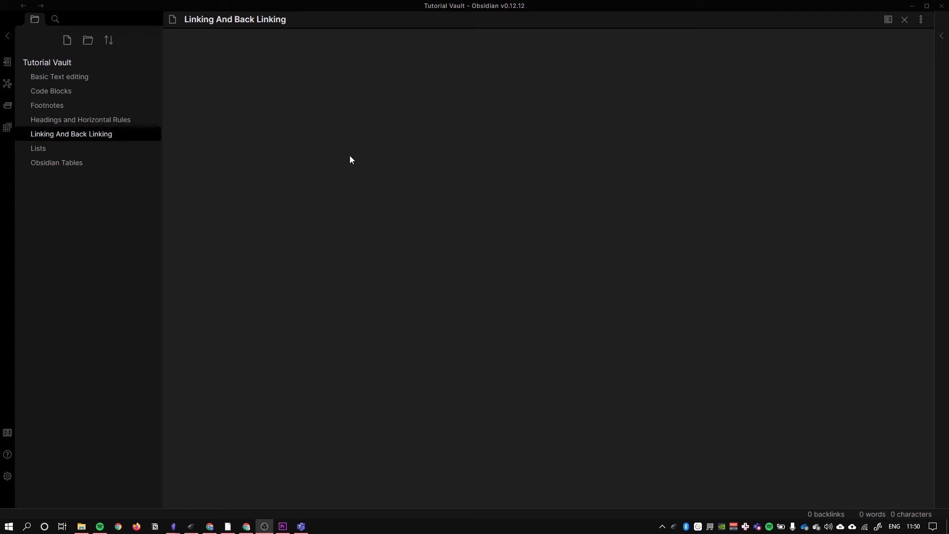
Step: Write 'some text here' as the note's first line and begin a link bracket after it
click(376, 44)
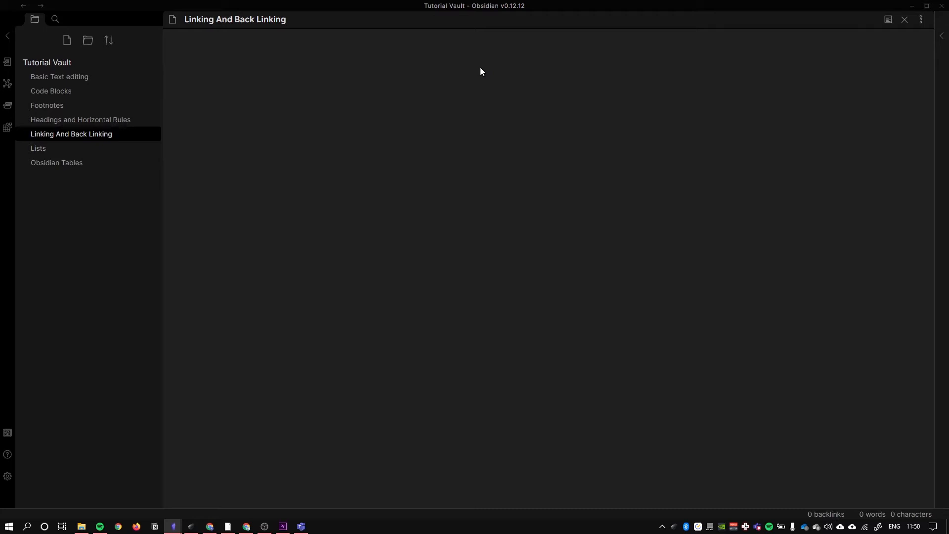
click(375, 44)
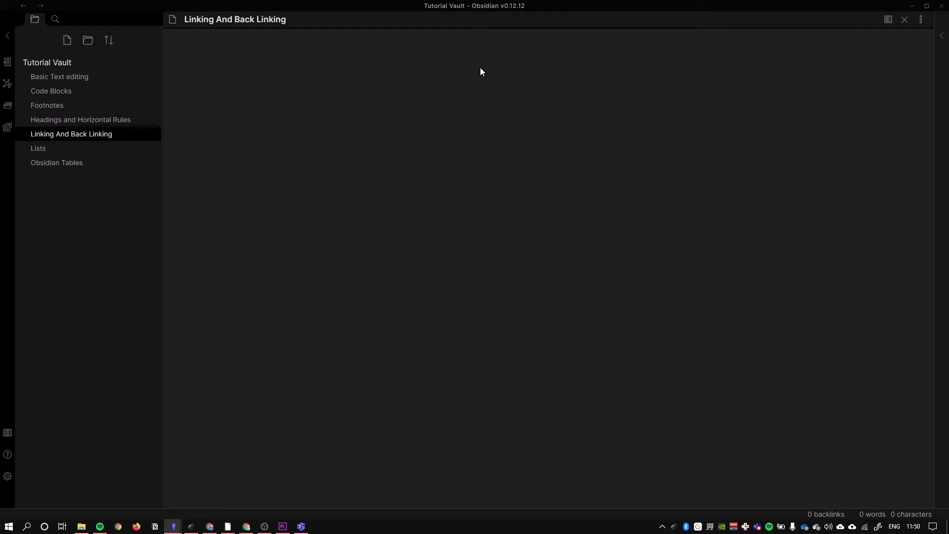
text(some s)
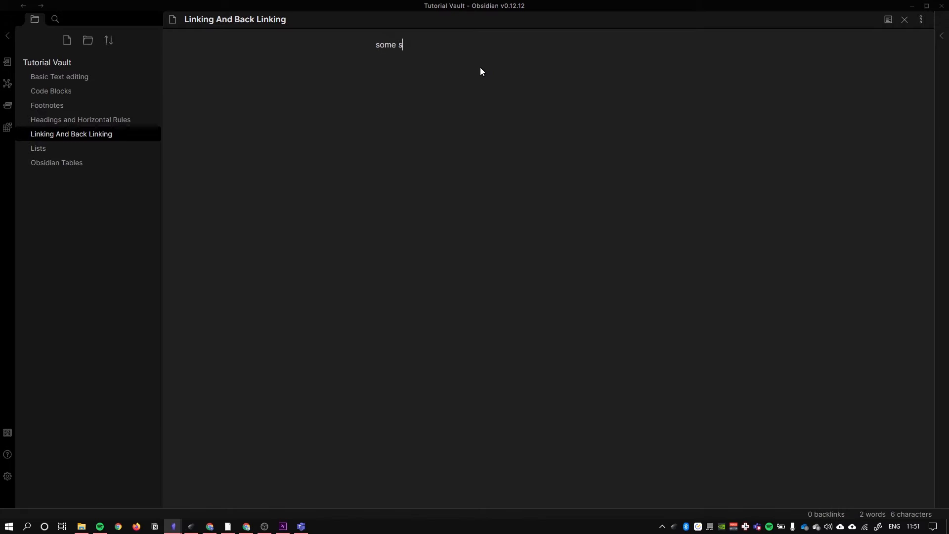
text(text here)
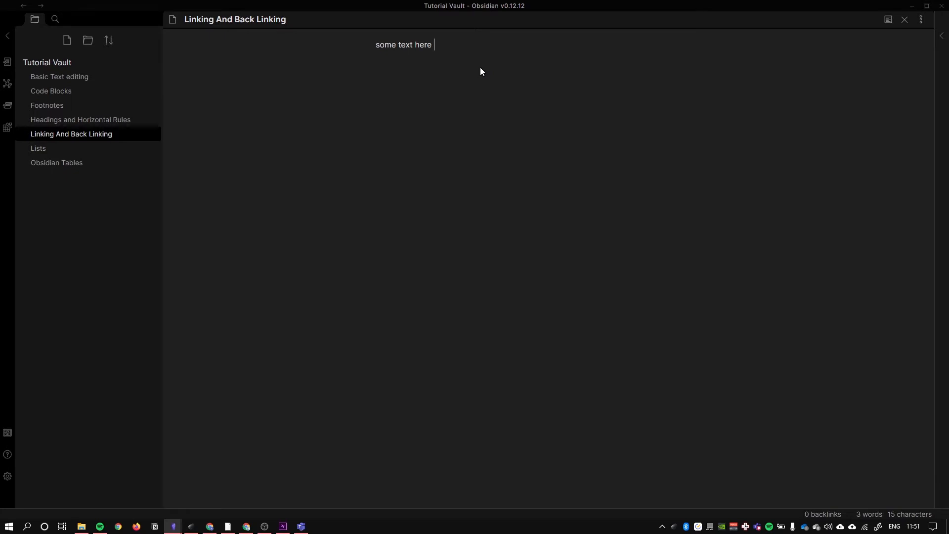
mouse_move(51, 91)
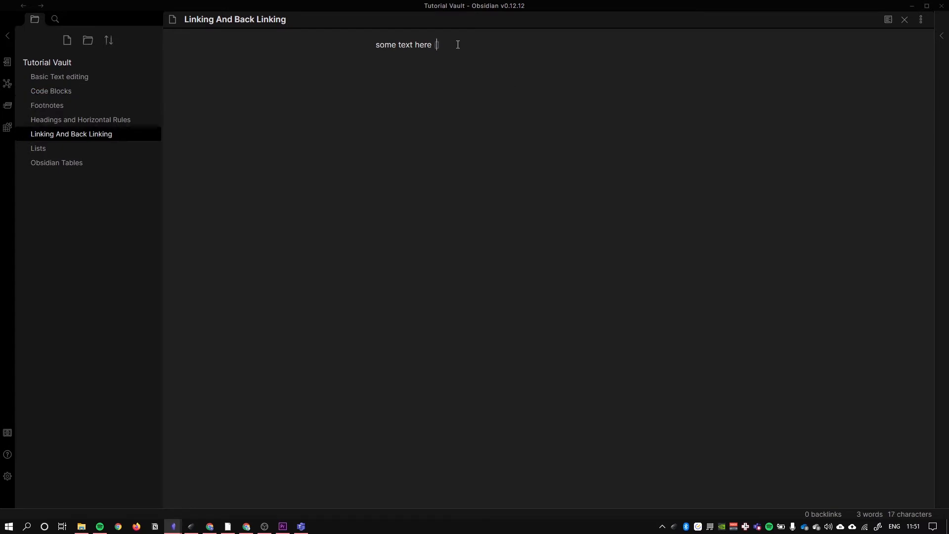
text([)
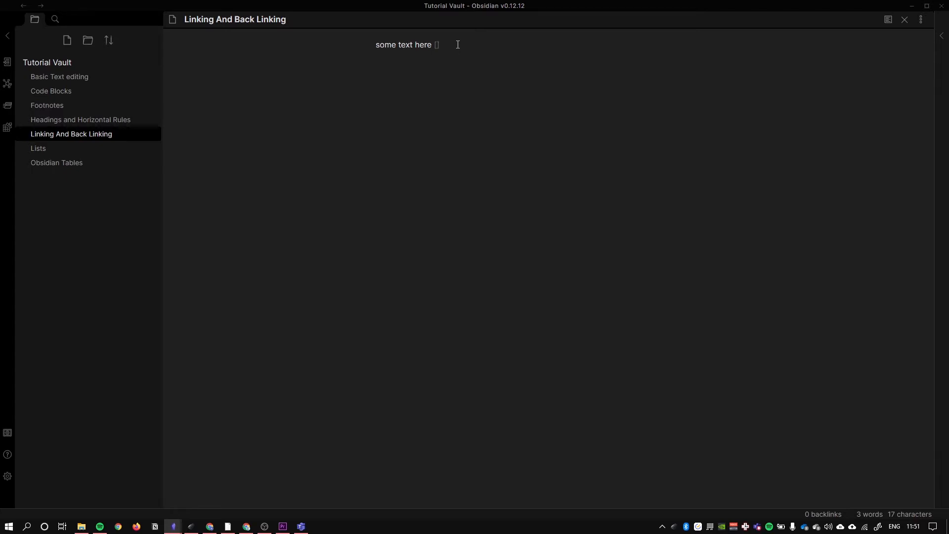
Step: Insert an internal link to the Code Blocks note after 'some text here'
text([[)
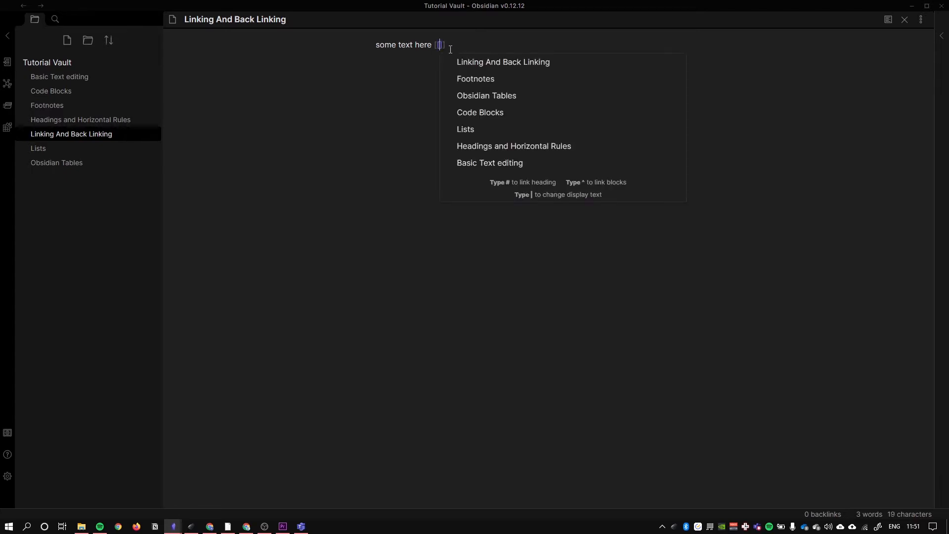
mouse_move(503, 62)
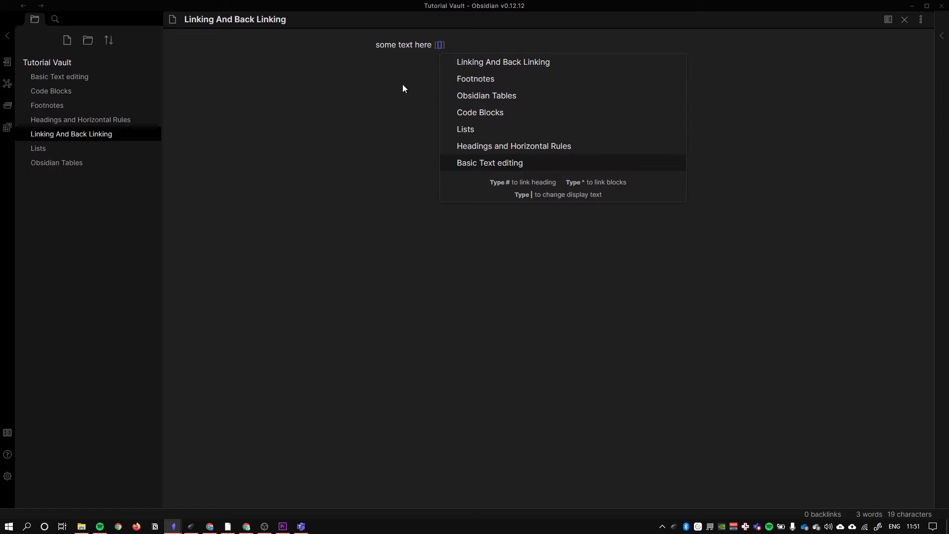
text(f)
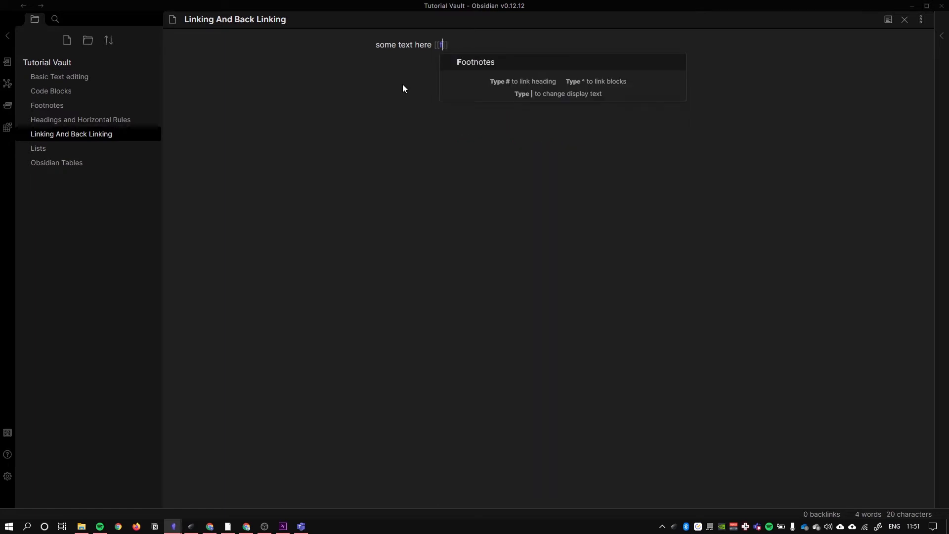
text(oo)
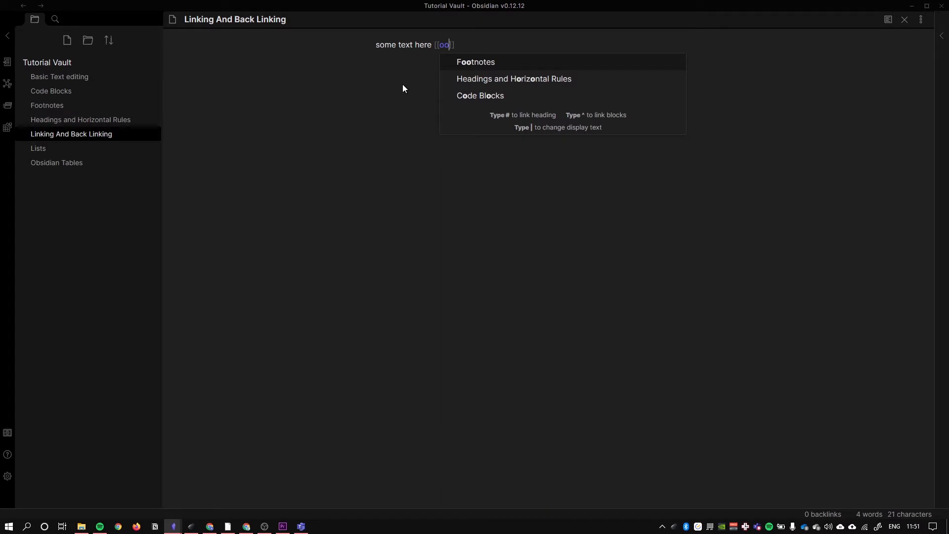
mouse_move(498, 70)
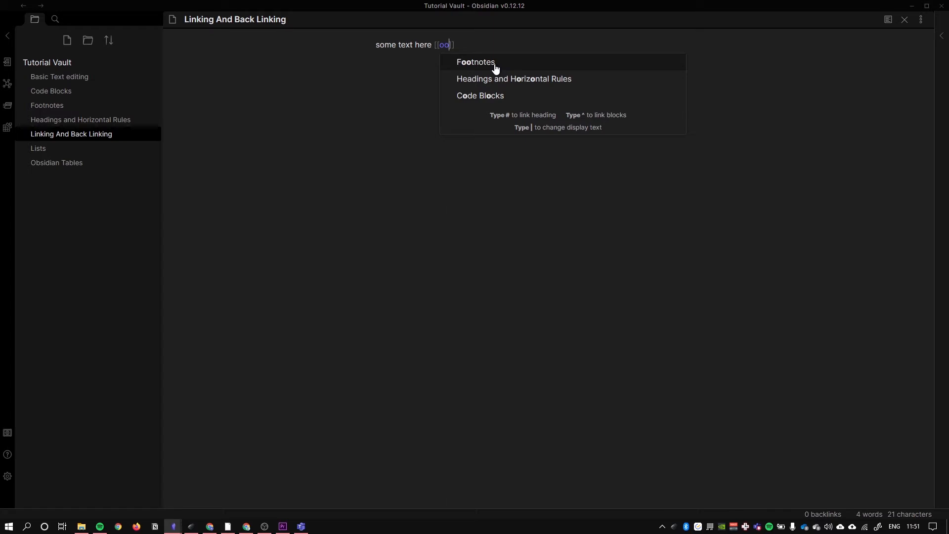
key(backspace)
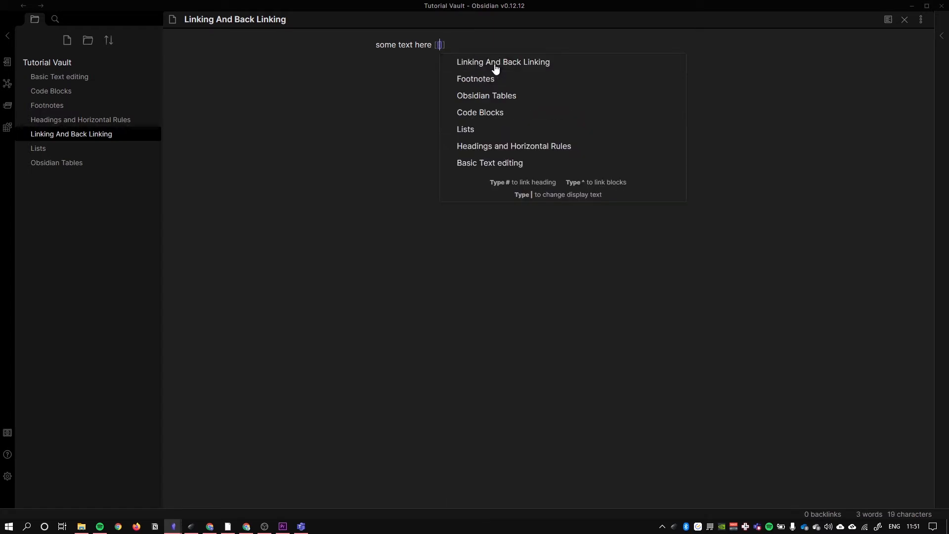
mouse_move(489, 100)
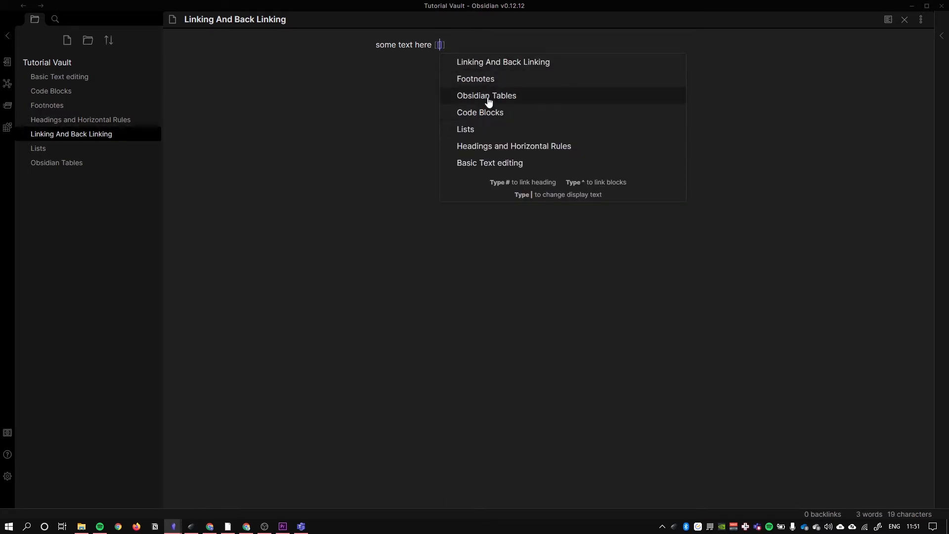
click(480, 113)
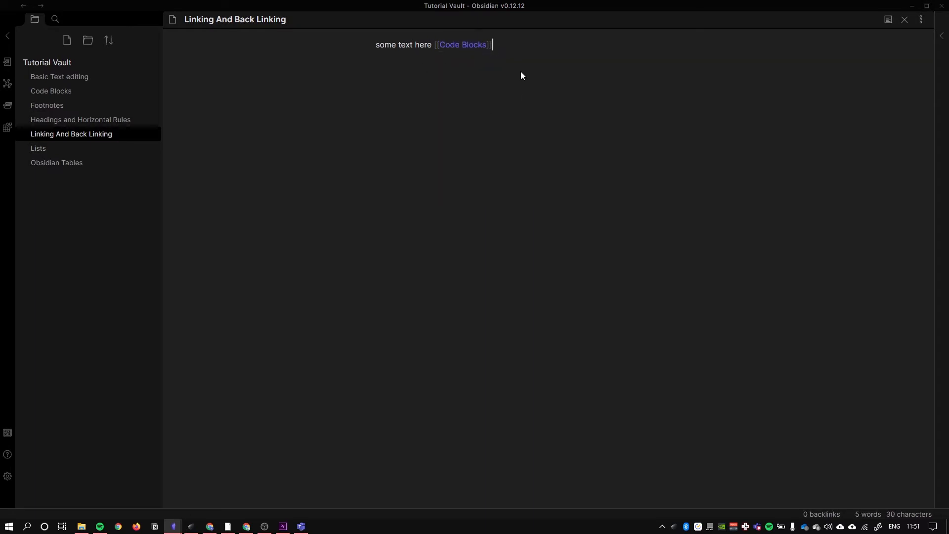
mouse_move(888, 19)
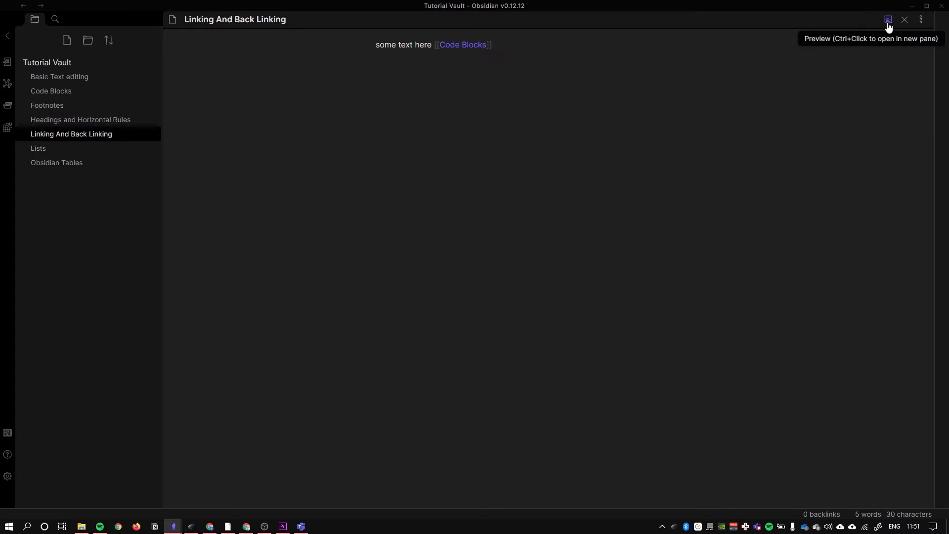
click(888, 19)
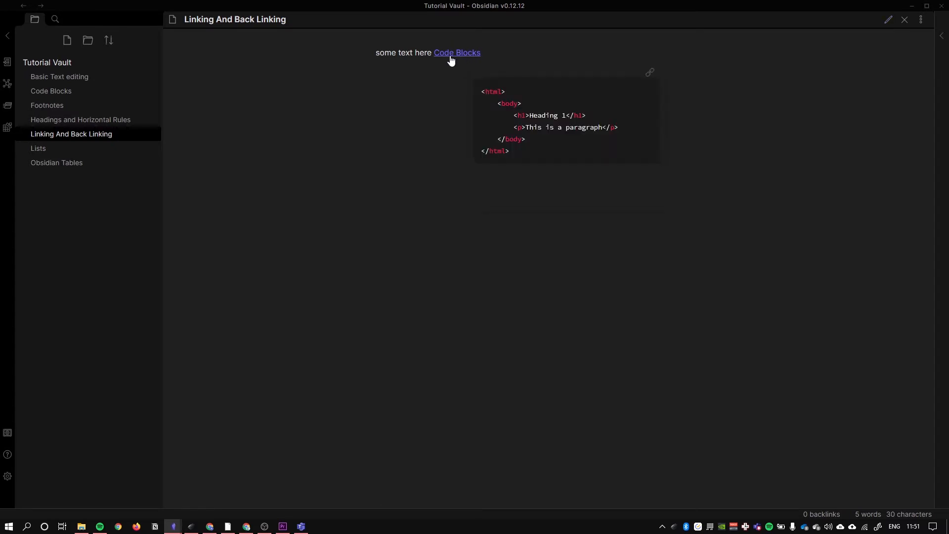
mouse_move(526, 58)
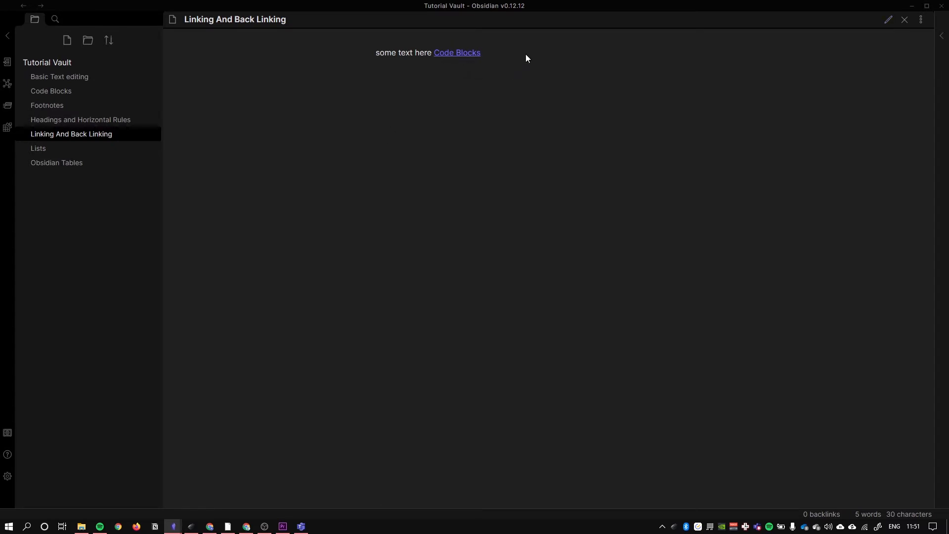
click(888, 19)
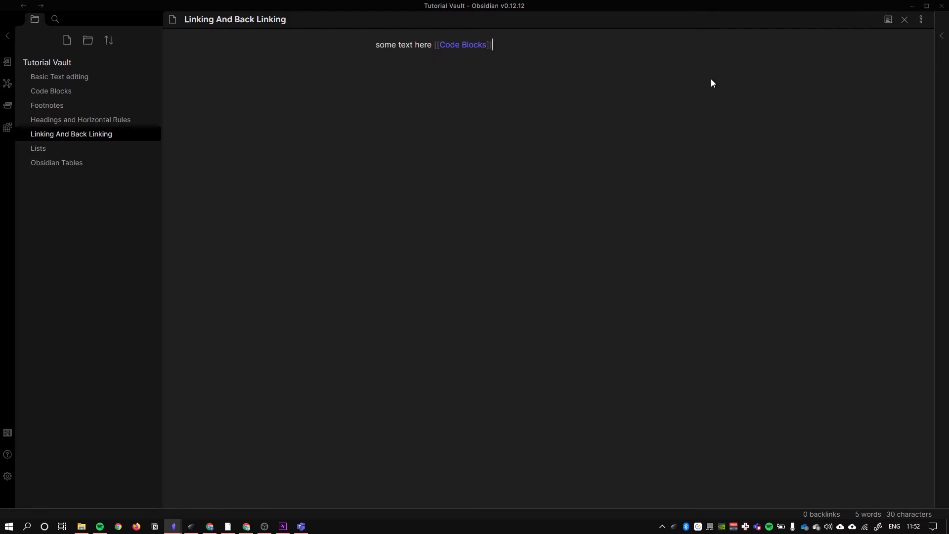
mouse_move(8, 83)
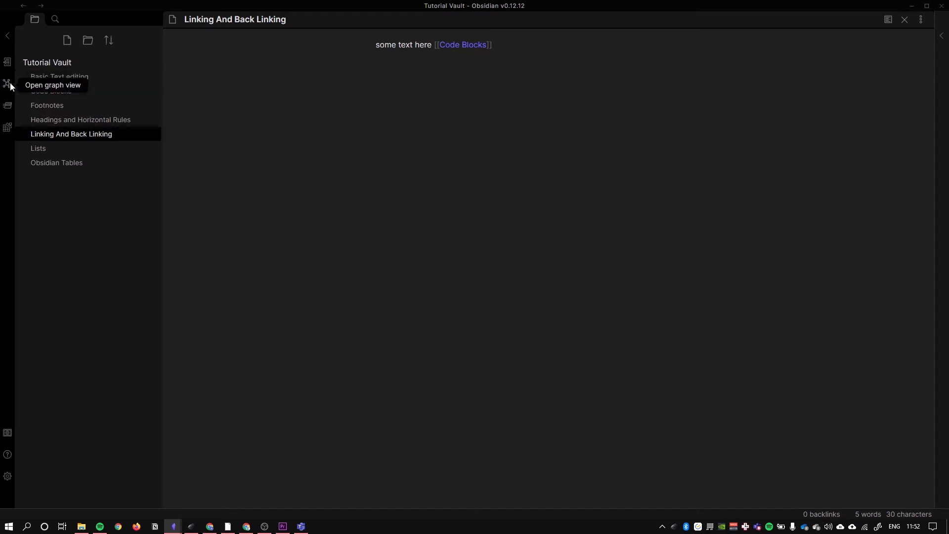
Step: Show the vault graph with Linking And Back Linking connected to Code Blocks
click(7, 84)
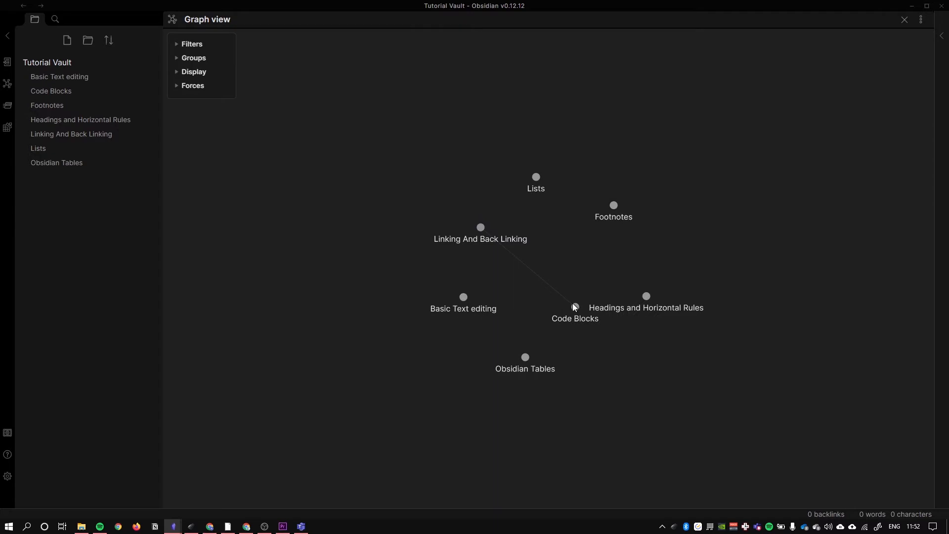
mouse_move(480, 229)
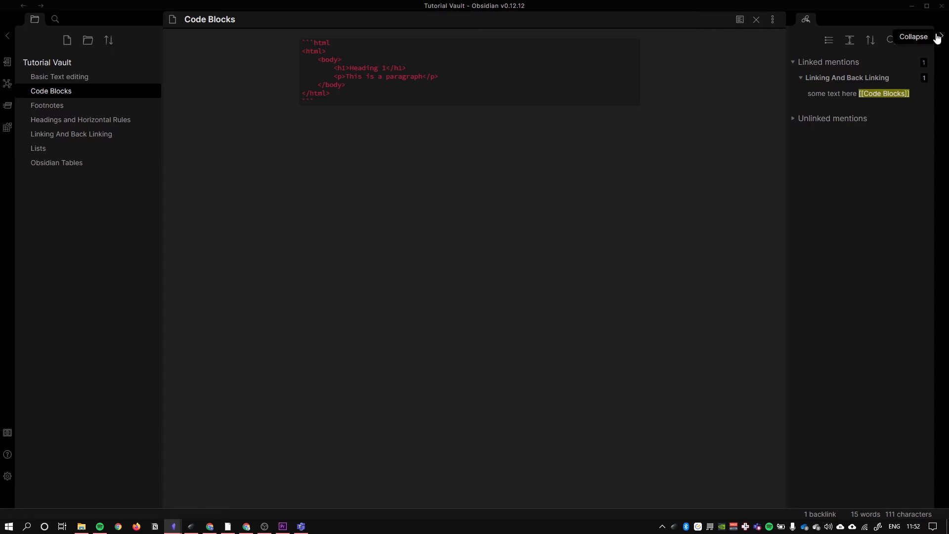
Step: Show the Backlinks pane for the open note
click(801, 77)
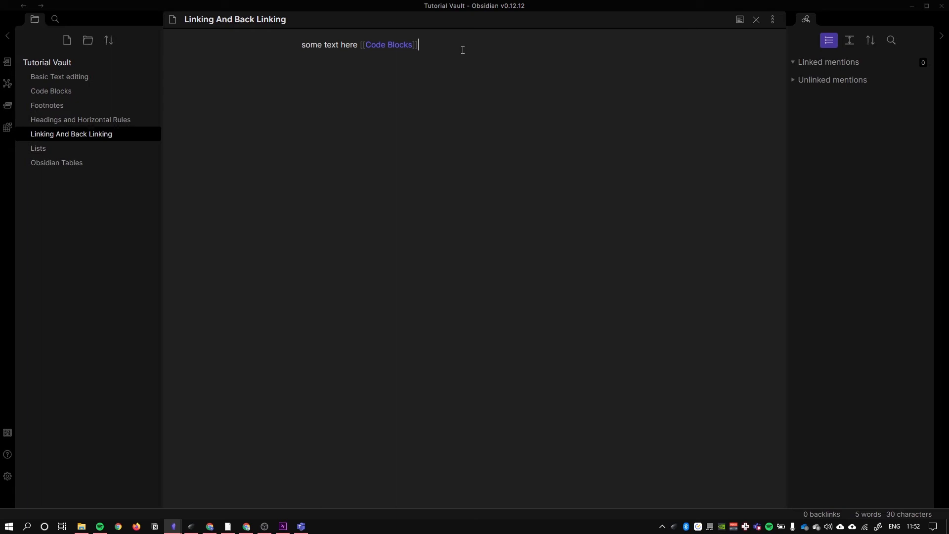
mouse_move(475, 95)
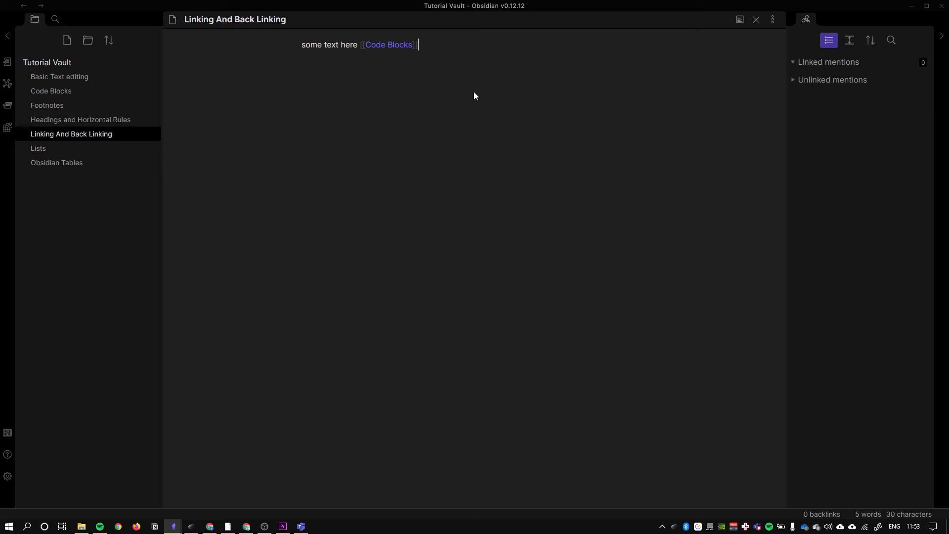
mouse_move(480, 84)
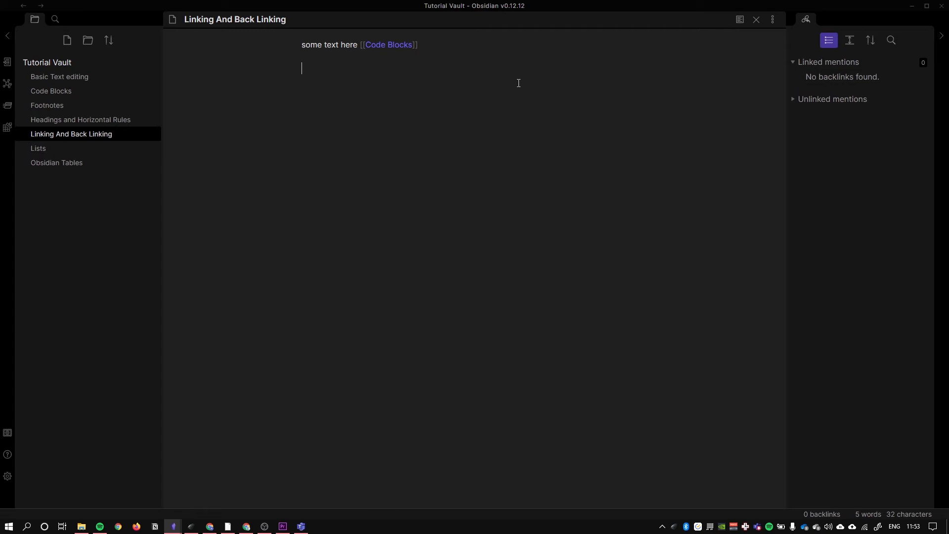
Step: Add a plain 'code blocks' line, switch to reading view and follow the Code Blocks link
text(code)
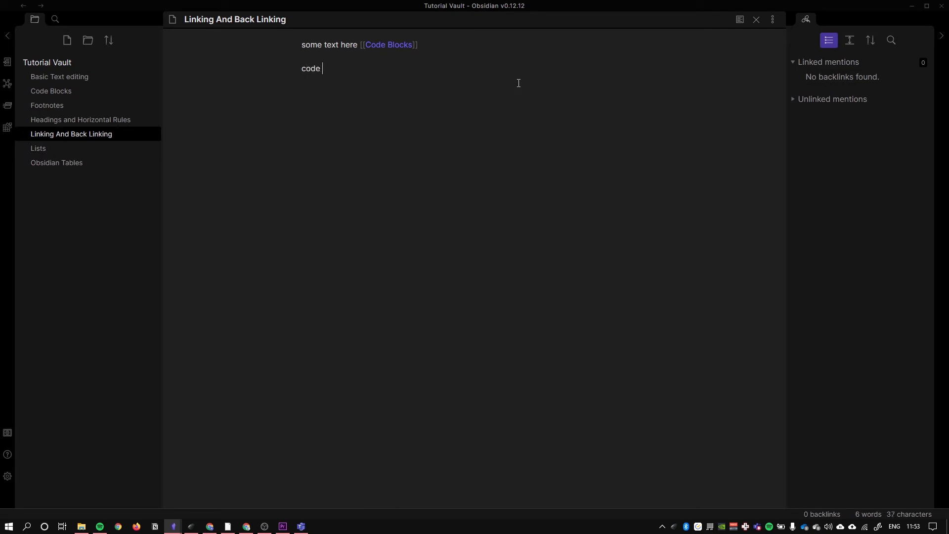
text(blocks)
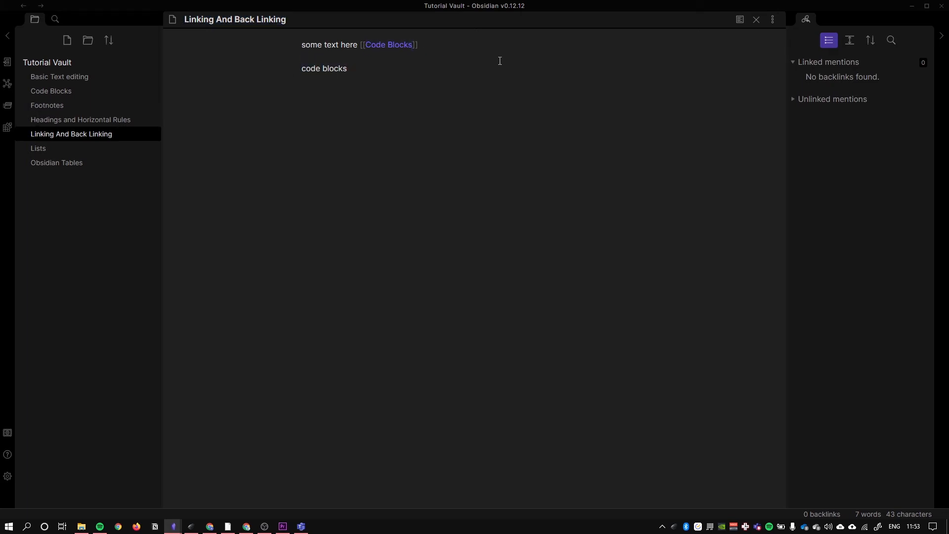
click(739, 19)
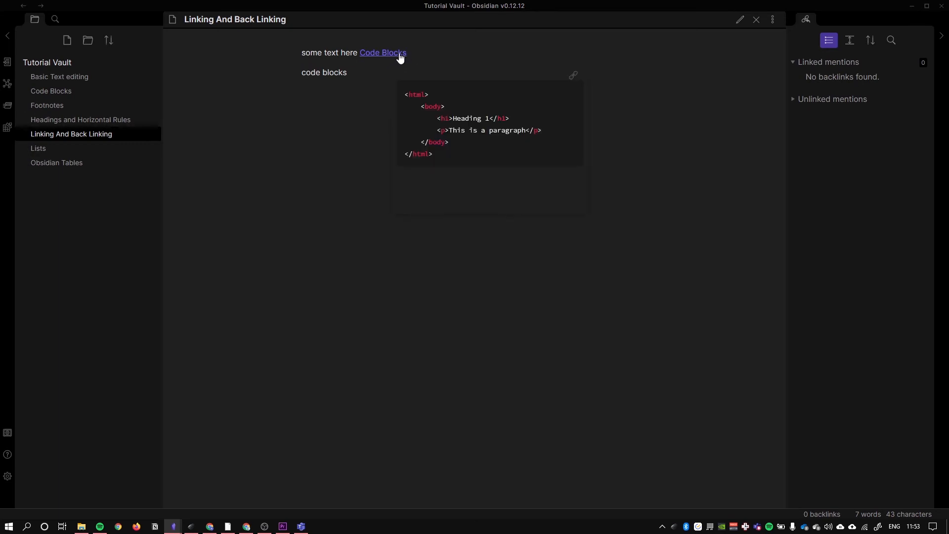
click(382, 53)
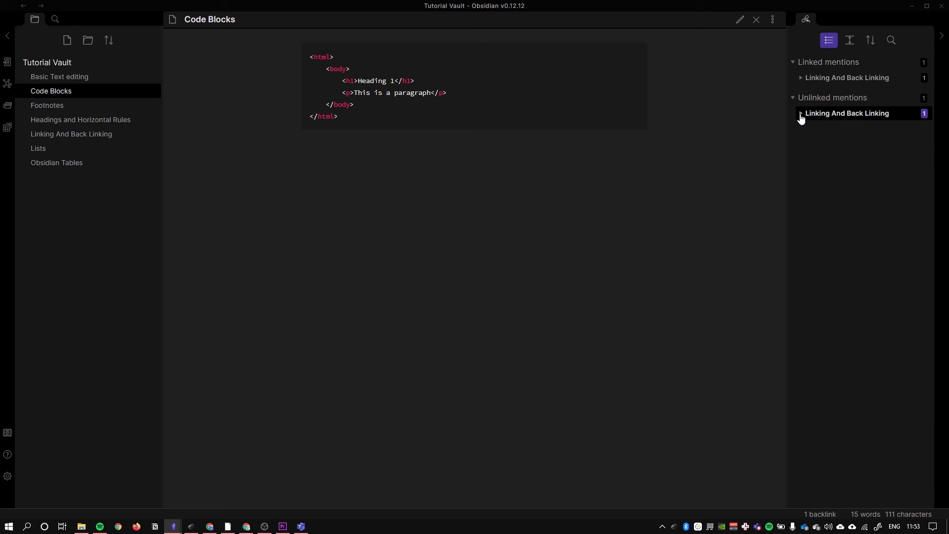
Step: Convert the unlinked 'code blocks' mention into a link from Code Blocks' backlinks pane
click(847, 113)
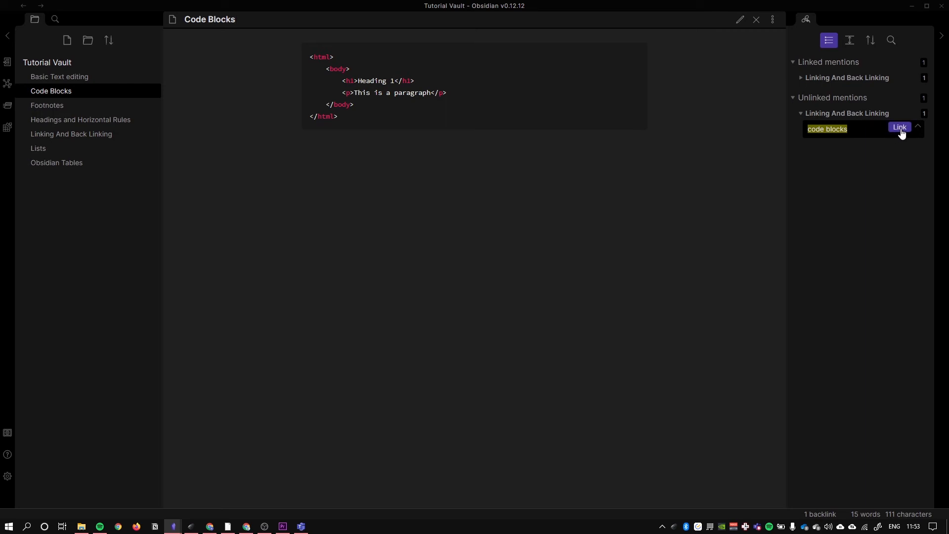
click(899, 127)
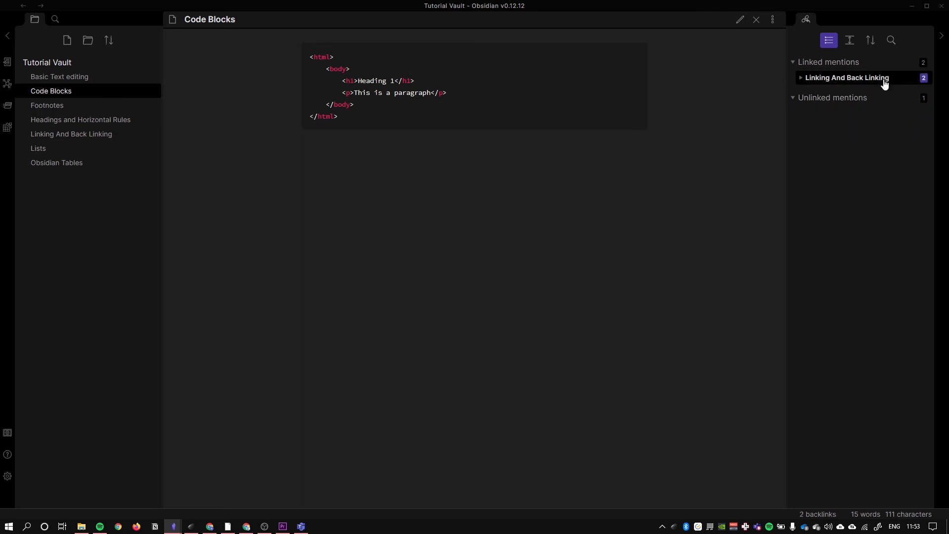
mouse_move(73, 134)
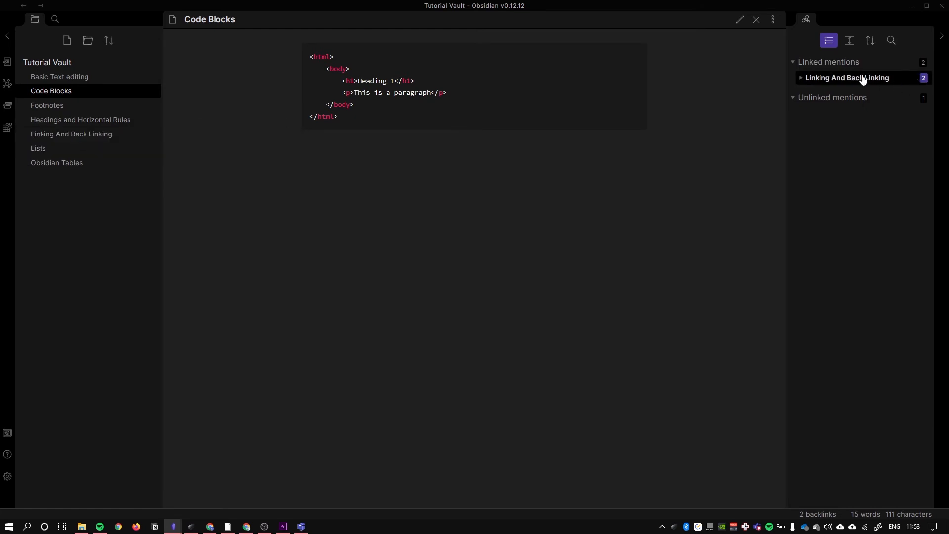
click(847, 77)
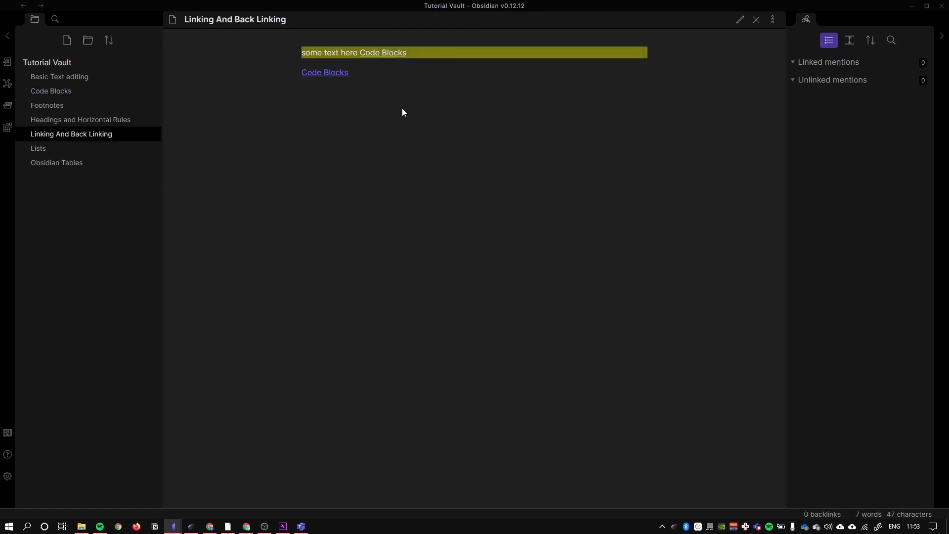
mouse_move(324, 72)
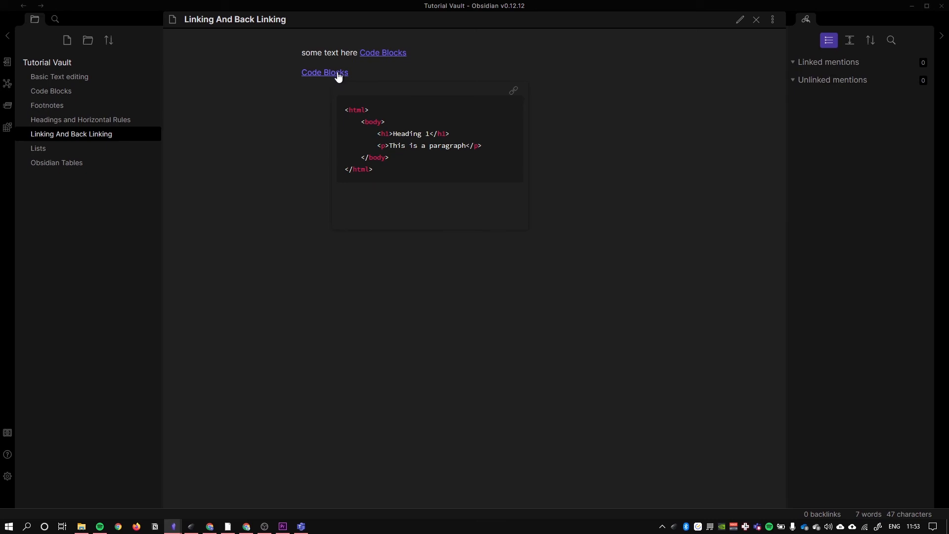
Step: Follow the new Code Blocks link, return to Linking And Back Linking and resume editing
click(324, 72)
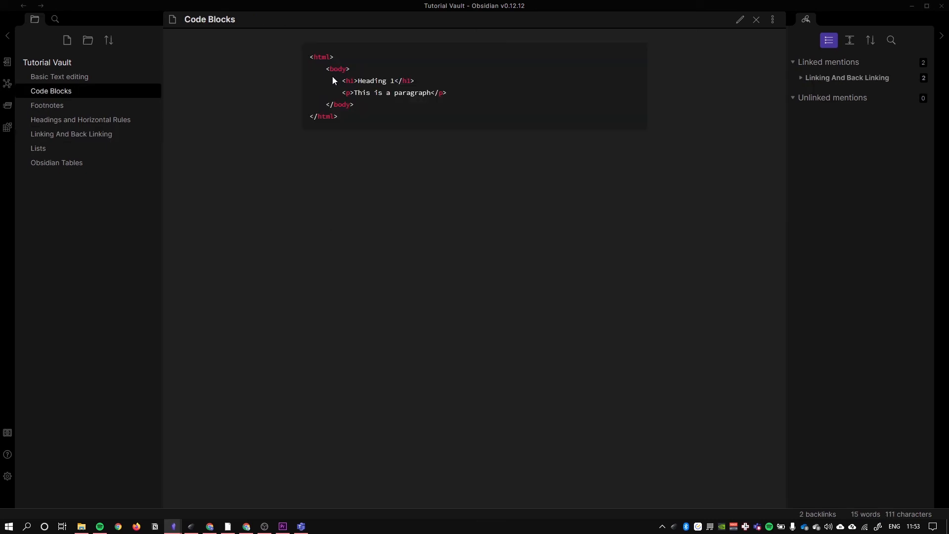
click(71, 134)
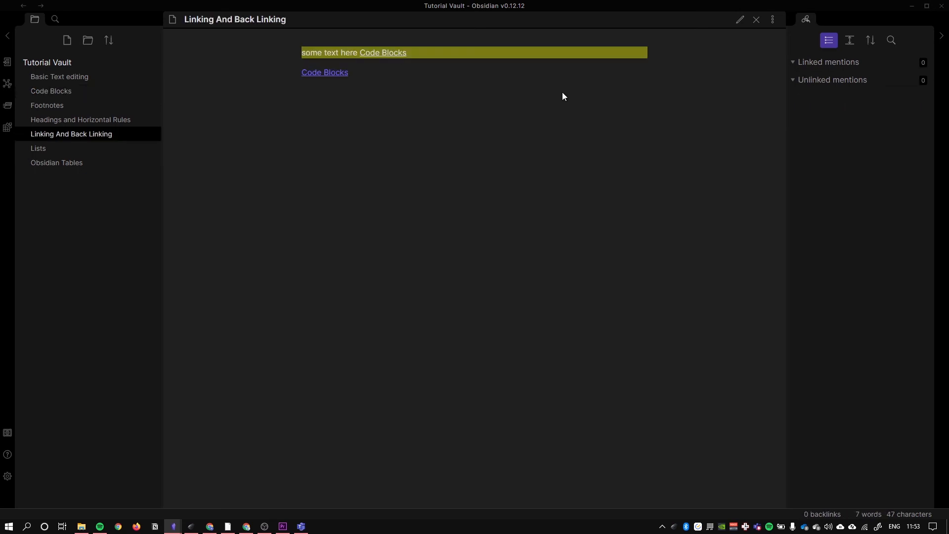
click(739, 19)
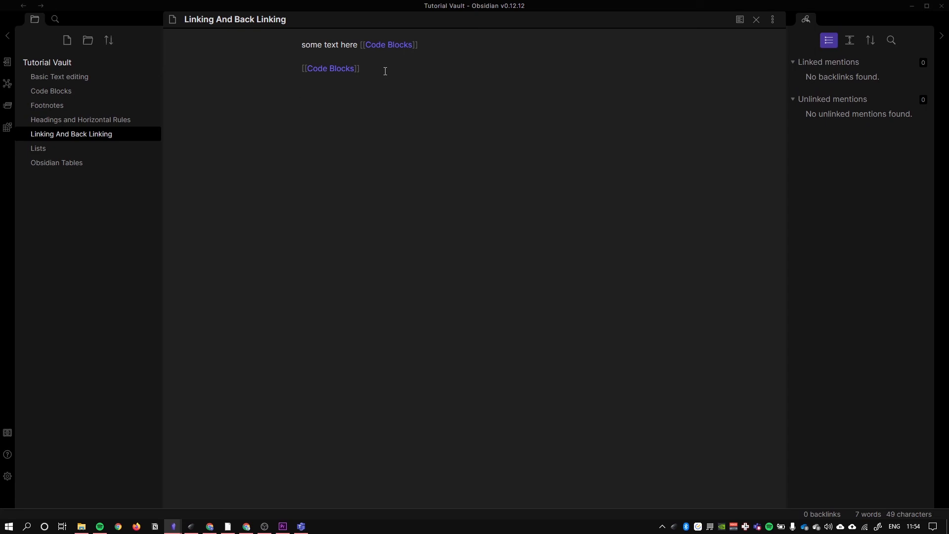
Step: Add a third line linking to the Headings and Horizontal Rules note
double_click(388, 45)
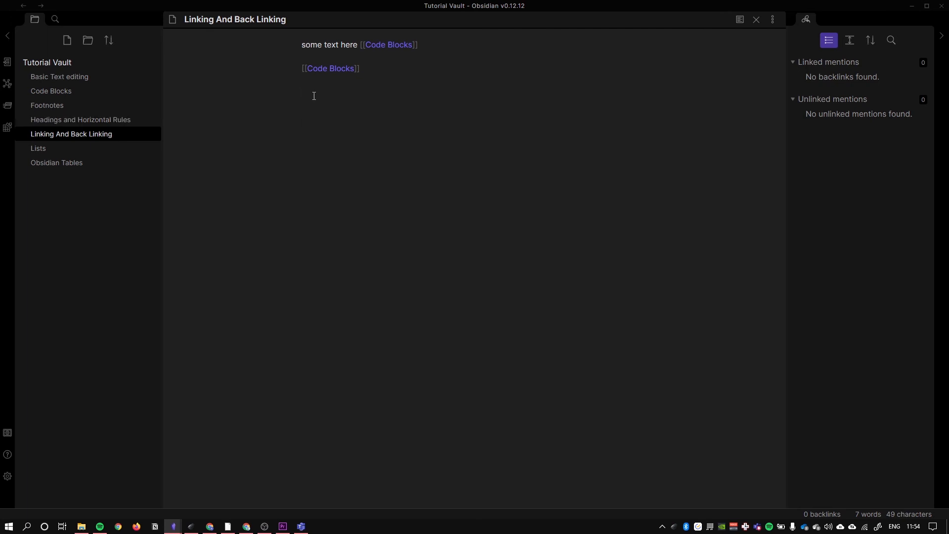
text([[)
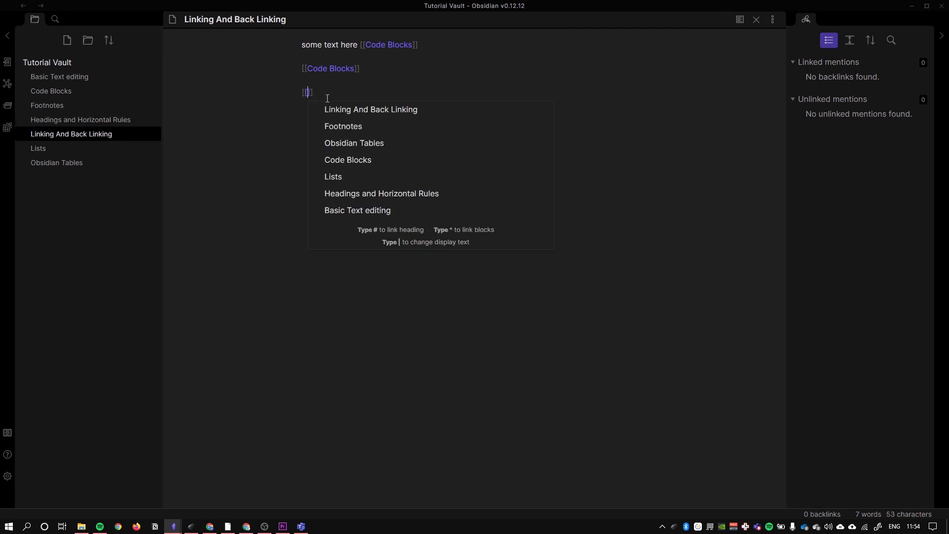
click(381, 194)
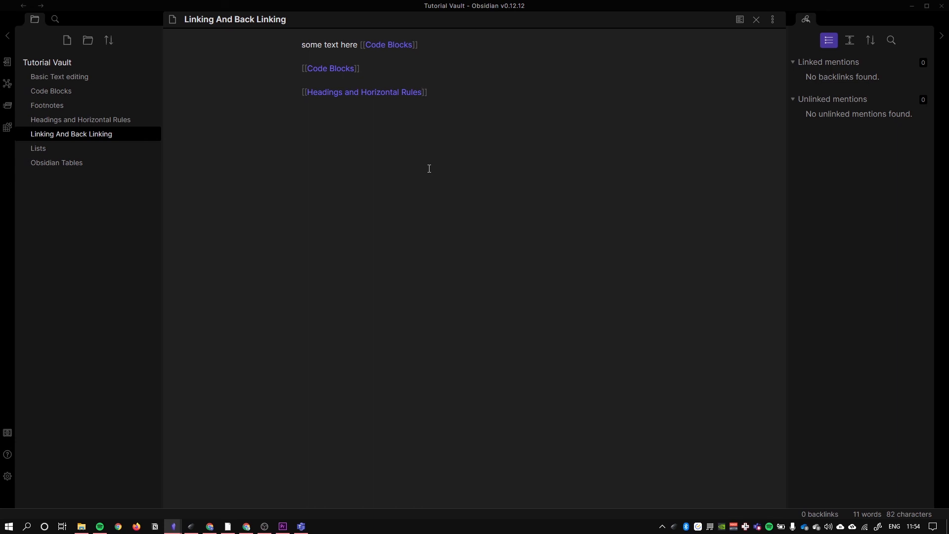
Step: Add a caret to the link so Headings and Horizontal Rules blocks are offered as targets
text(^)
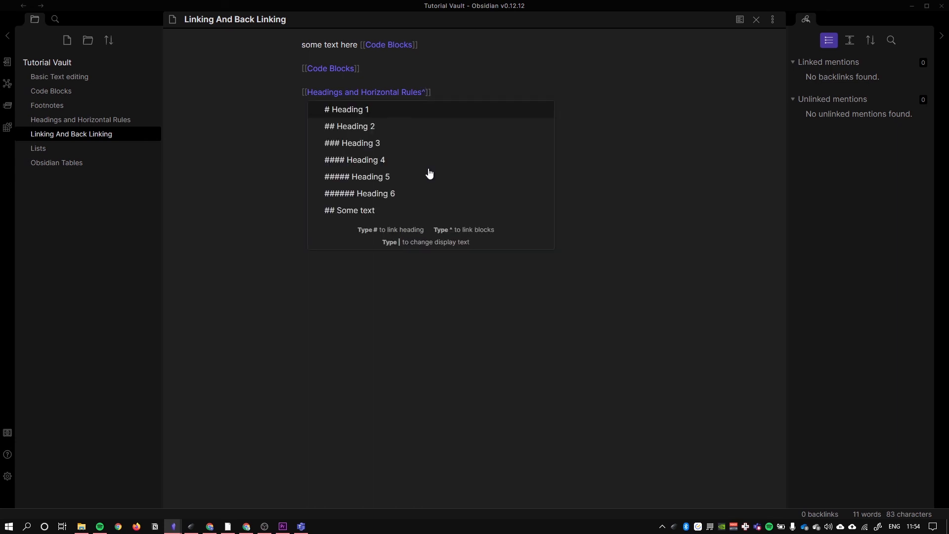
mouse_move(397, 154)
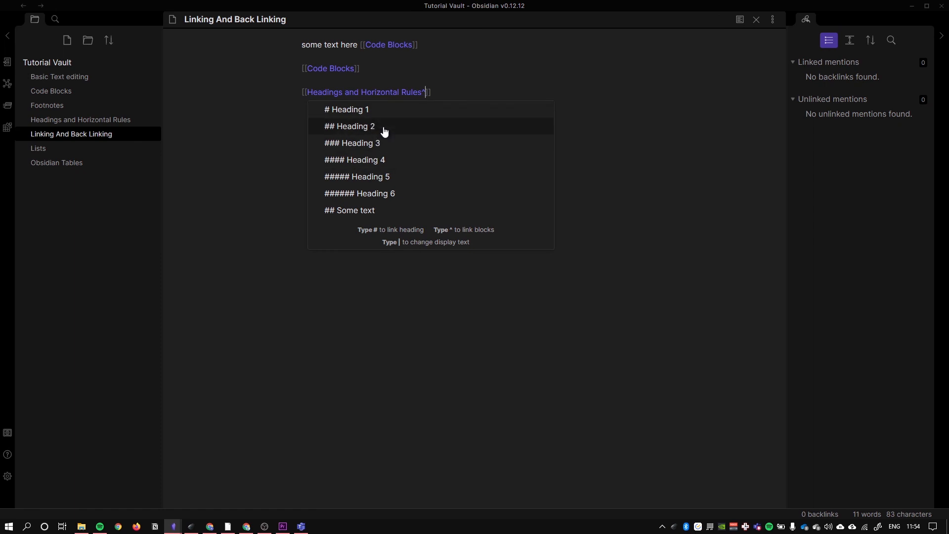
mouse_move(375, 111)
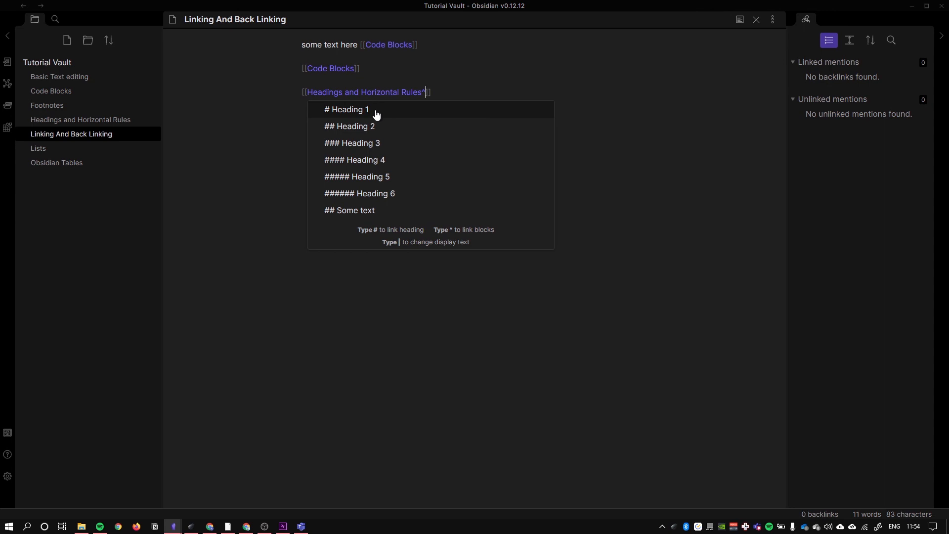
mouse_move(393, 143)
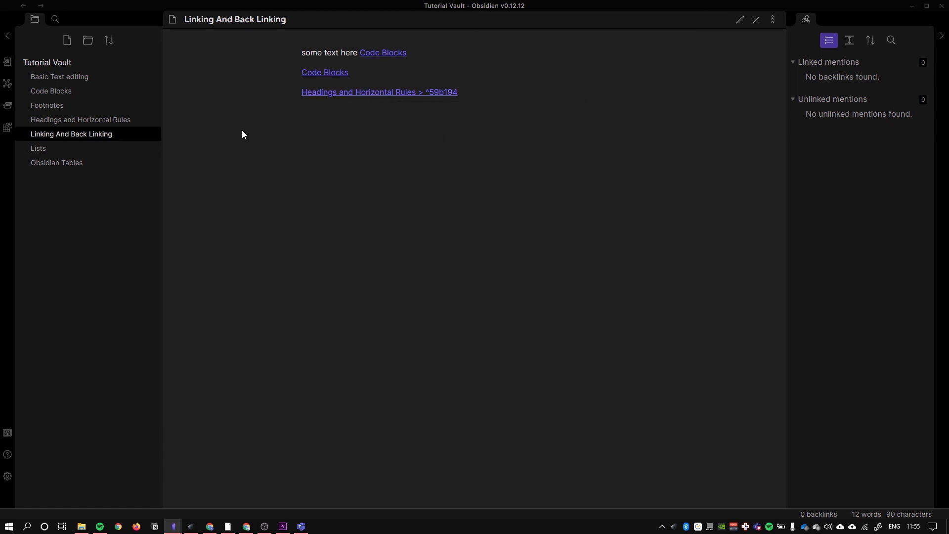
mouse_move(80, 119)
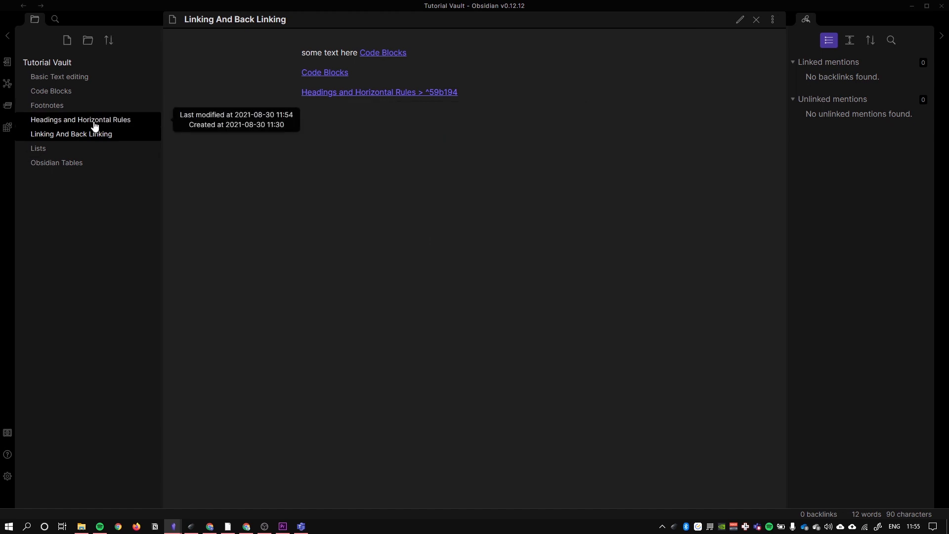
click(379, 92)
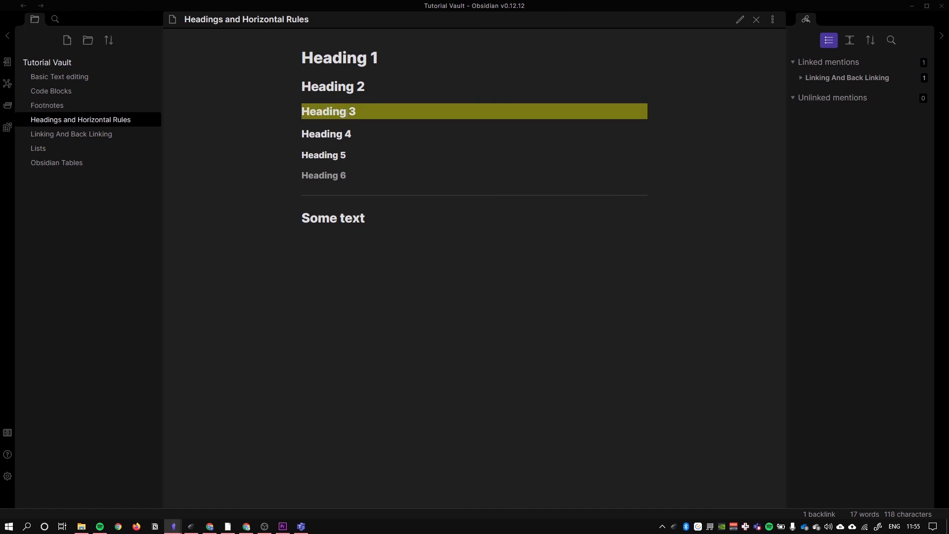
click(345, 112)
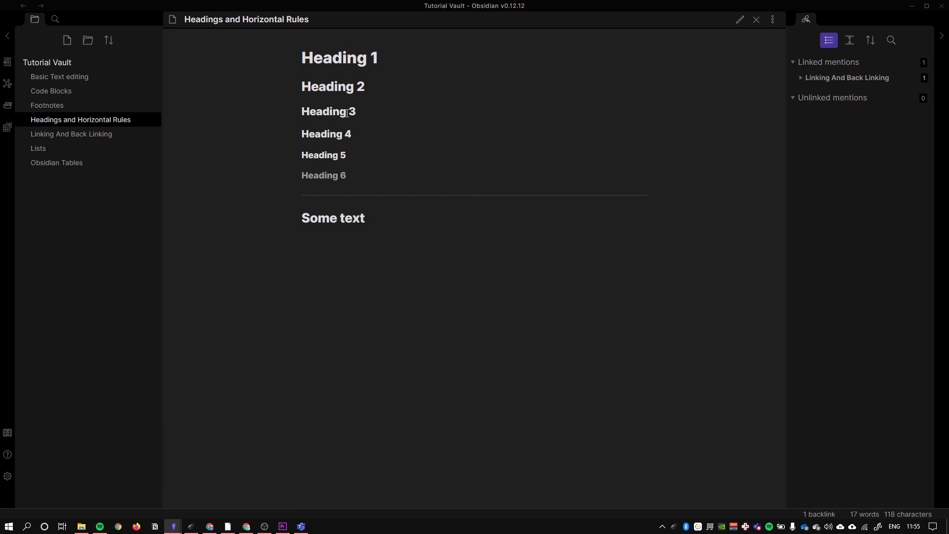
mouse_move(876, 137)
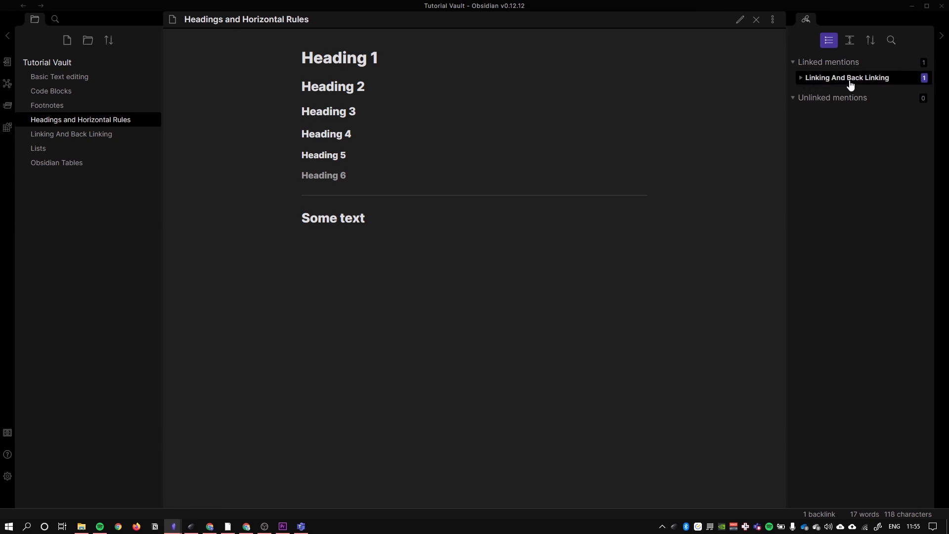
mouse_move(860, 80)
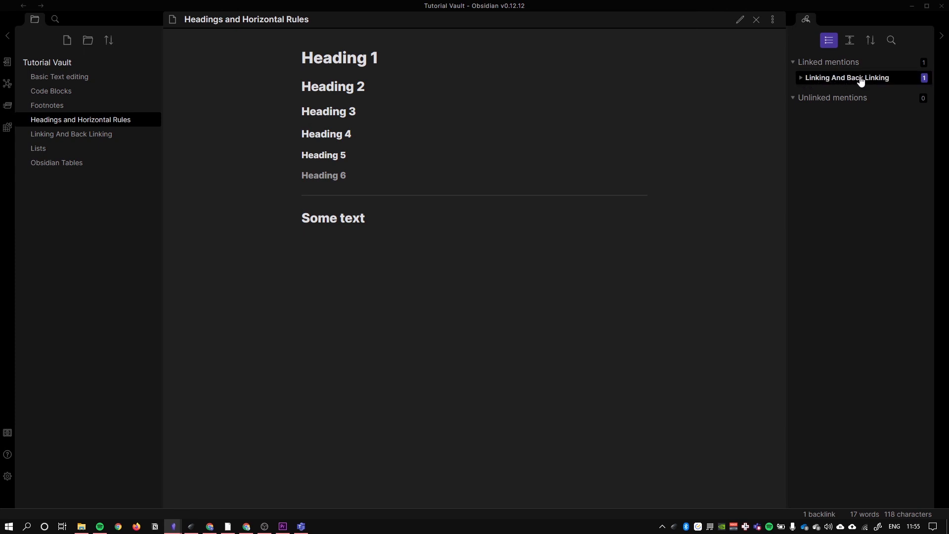
click(847, 78)
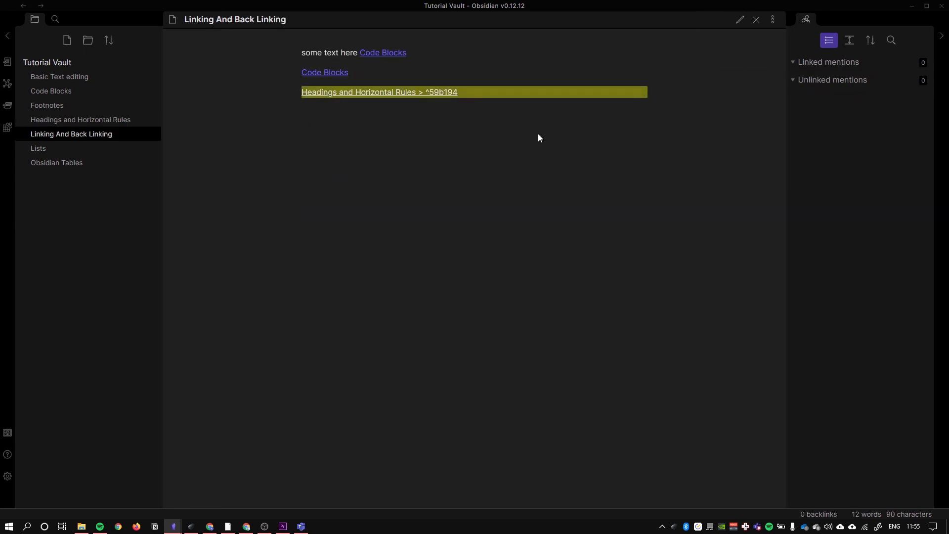